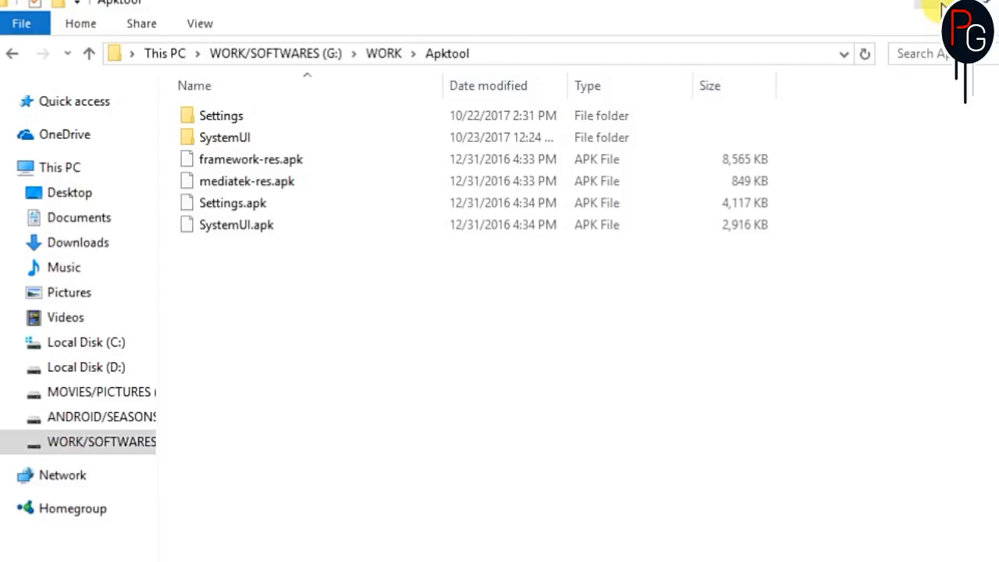
mouse_move(380, 431)
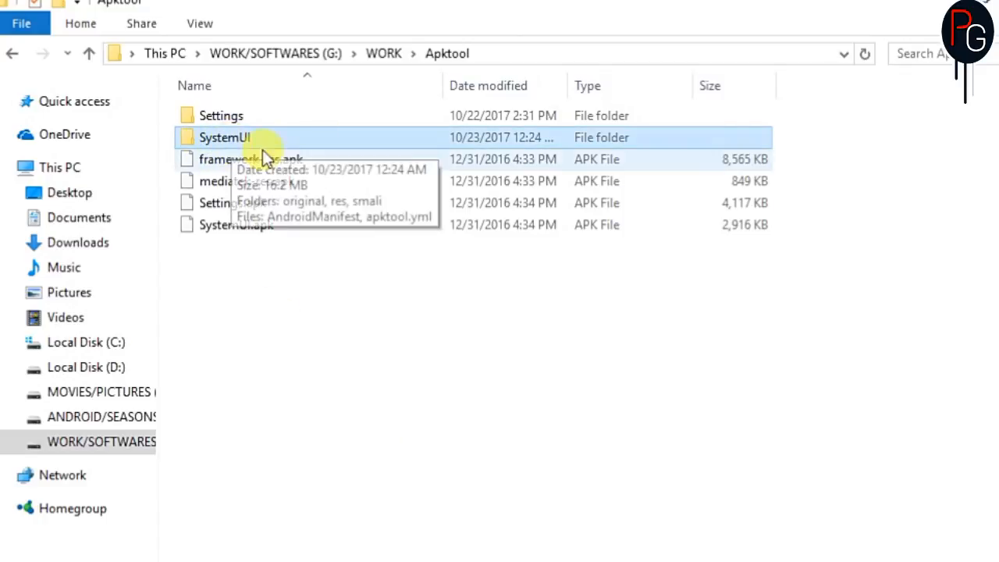
- Browse SystemUI > res > layout, opening quick_settings_brightness_dialog.xml and selecting status_bar_toggle_slider.xml
double_click(224, 137)
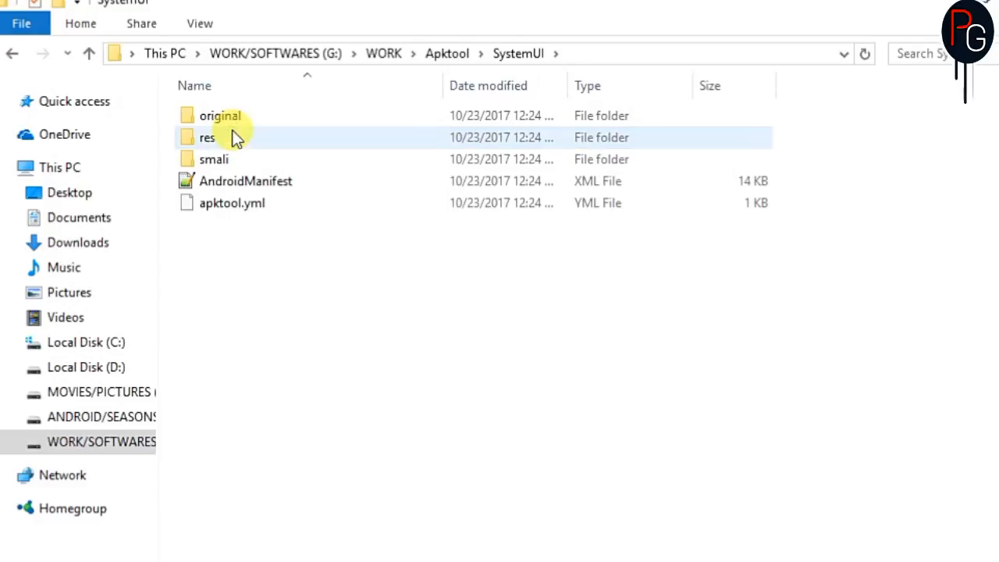
double_click(206, 137)
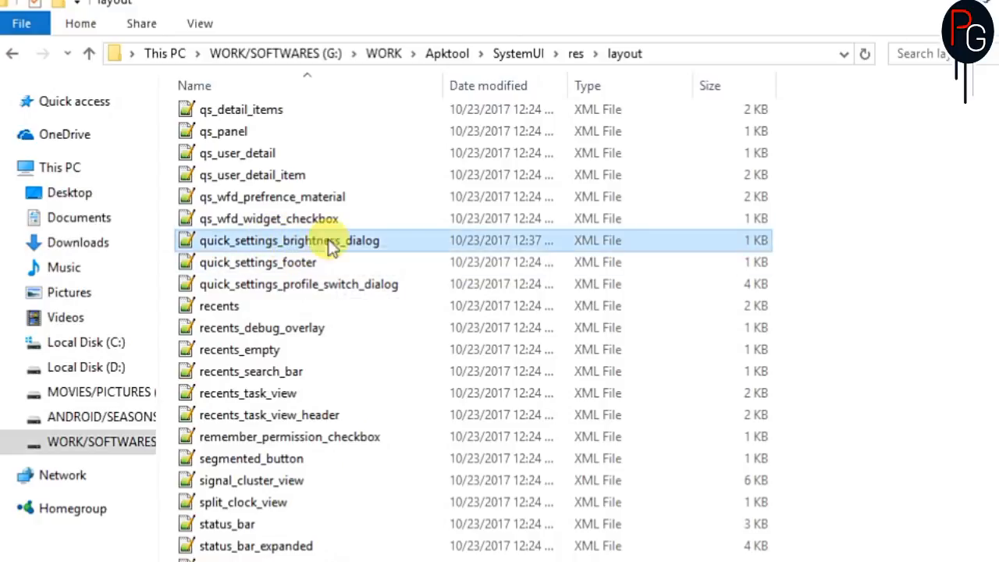
double_click(289, 241)
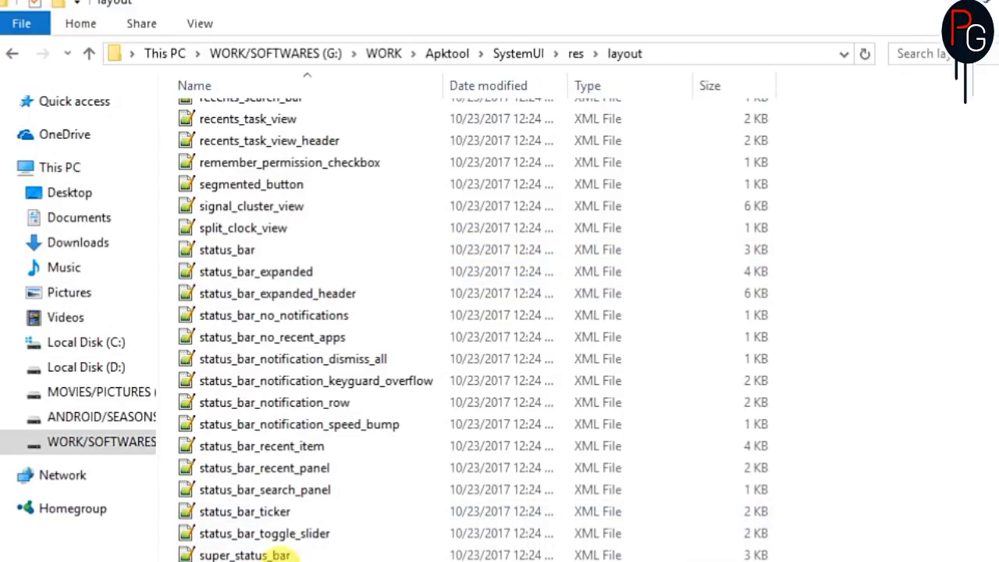
click(264, 532)
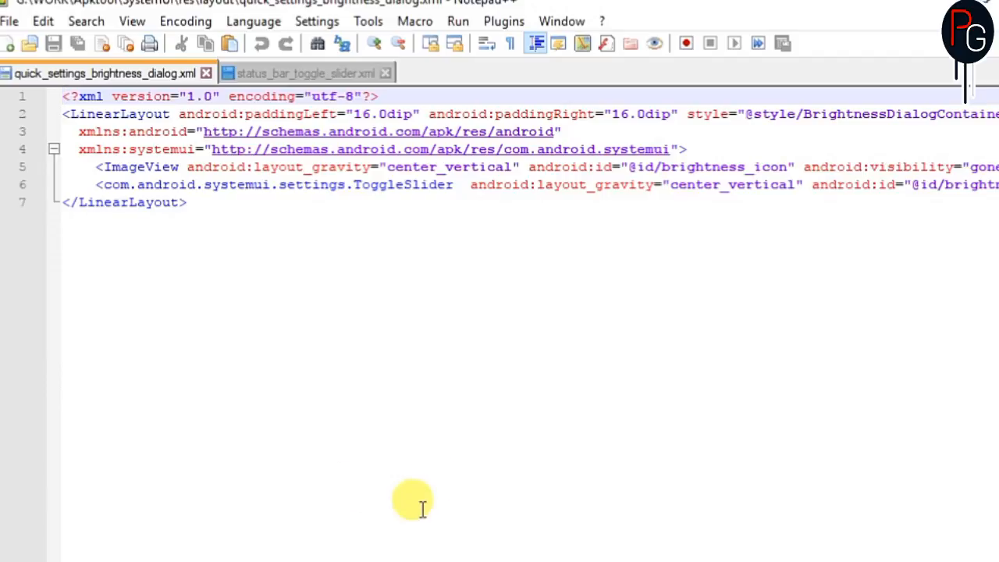
mouse_move(460, 185)
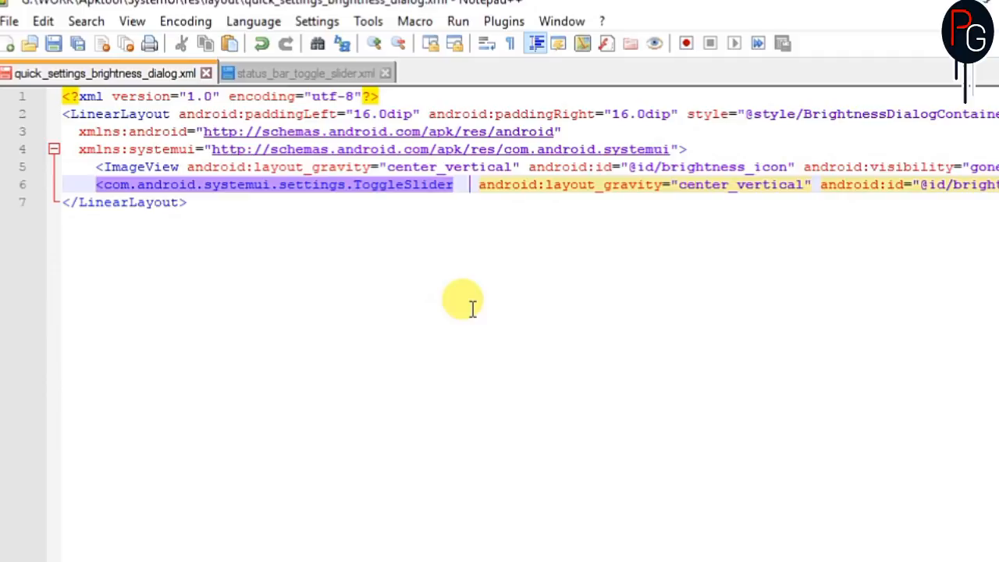
- Add android:visibility="gone" to the ToggleSlider on line 6 of quick_settings_brightness_dialog.xml
text(ana)
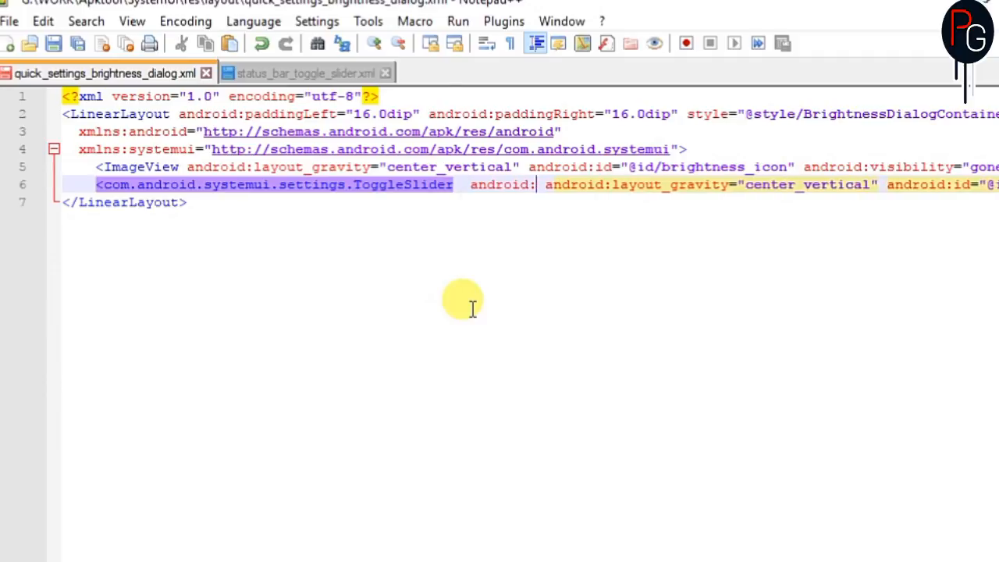
text(v)
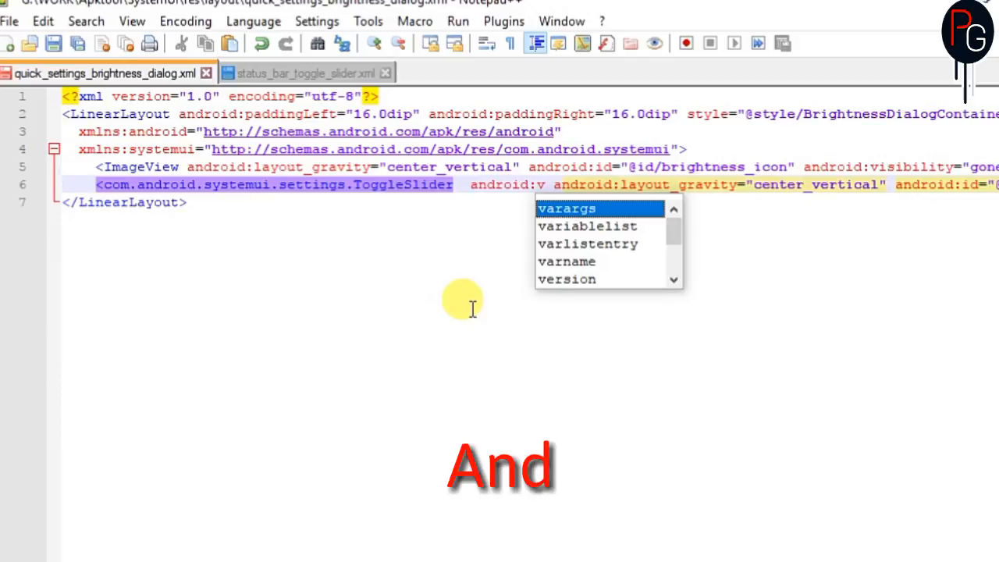
text(id)
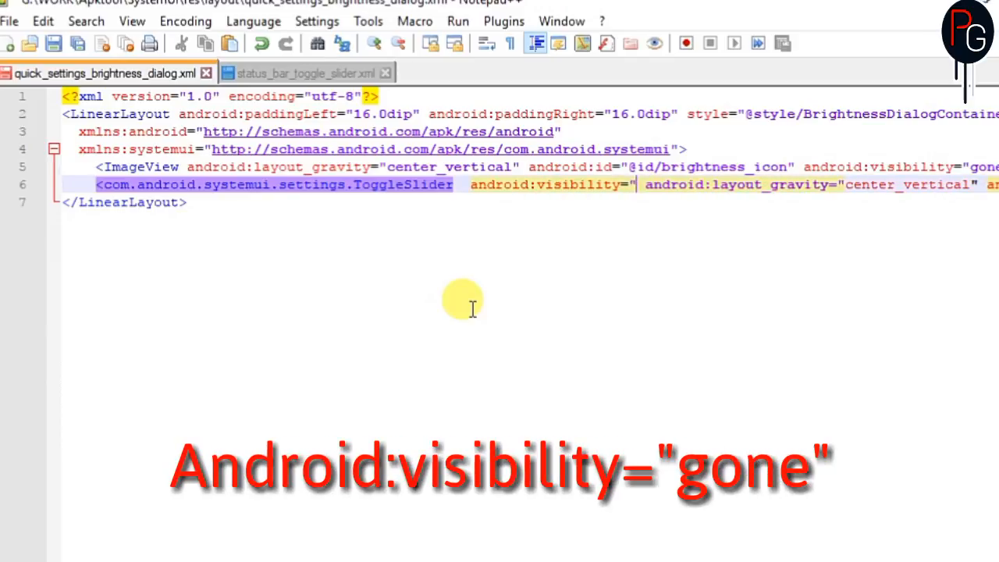
text(gone)
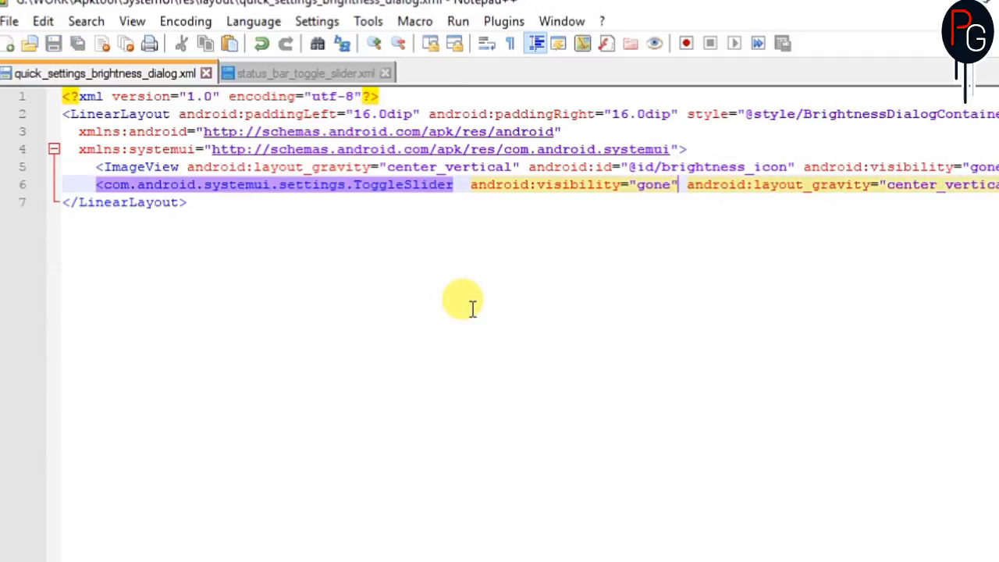
mouse_move(464, 273)
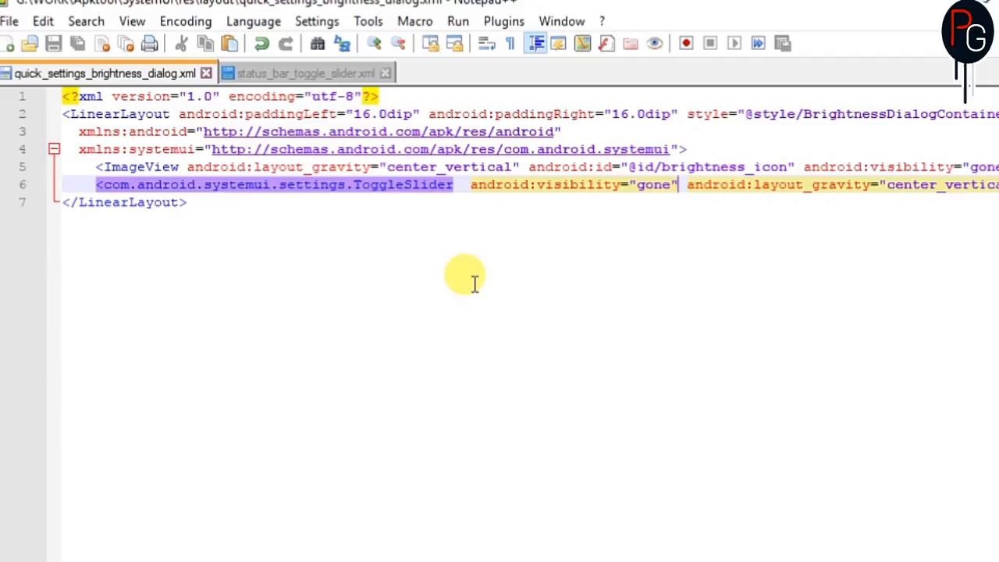
mouse_move(300, 72)
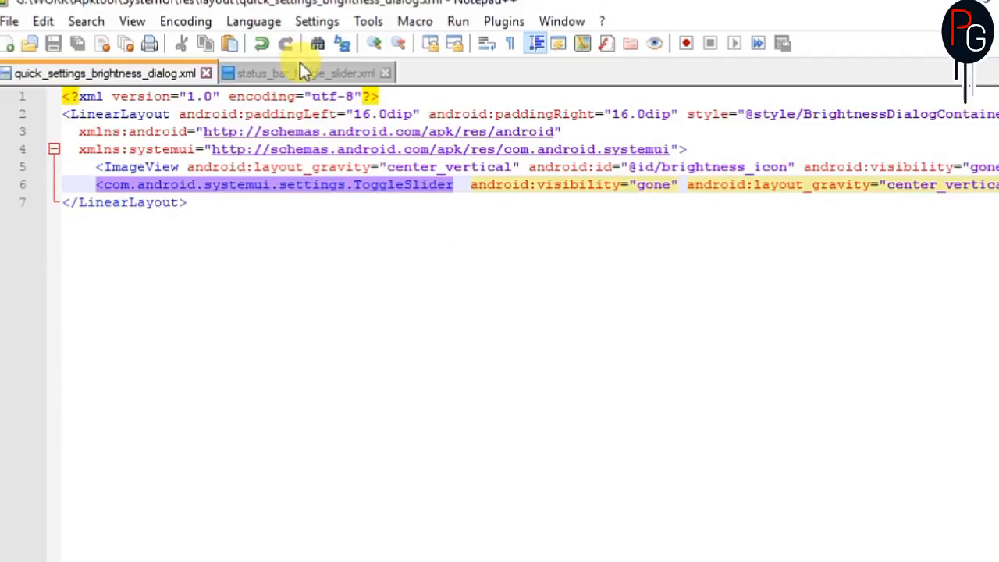
- Add android:visibility="gone" to the ToggleSeekBar line in status_bar_toggle_slider.xml
click(297, 72)
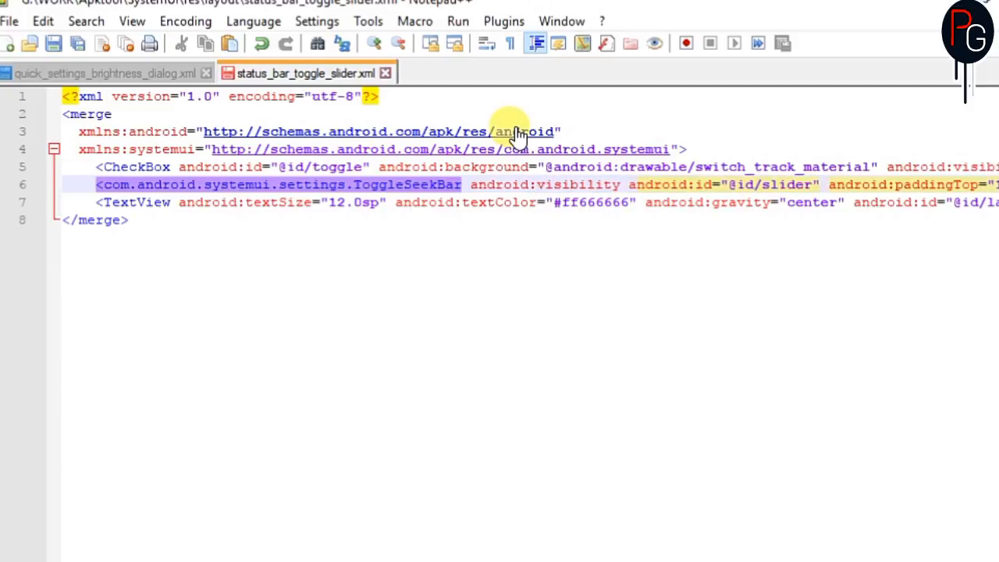
text(g)
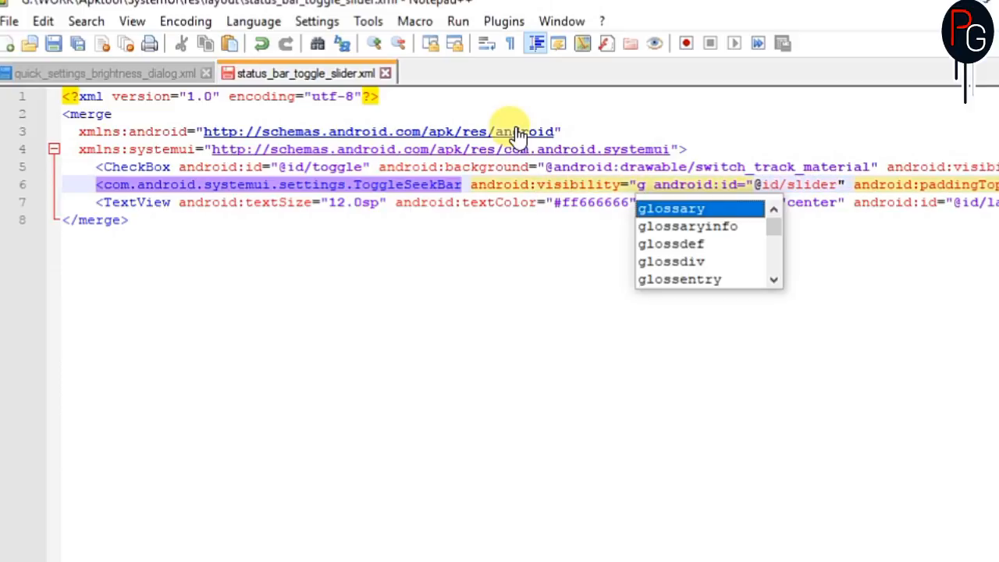
text(gone")
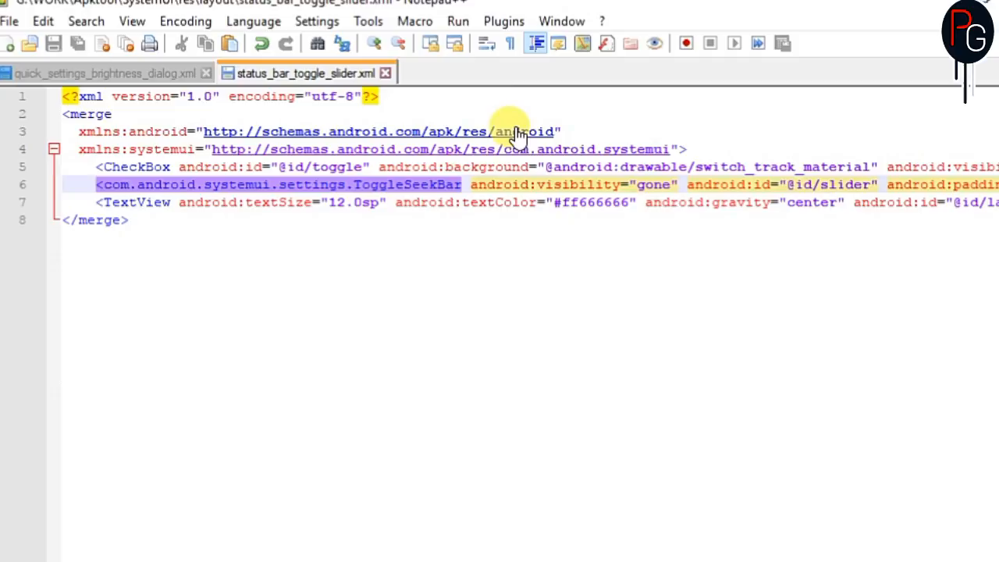
click(677, 184)
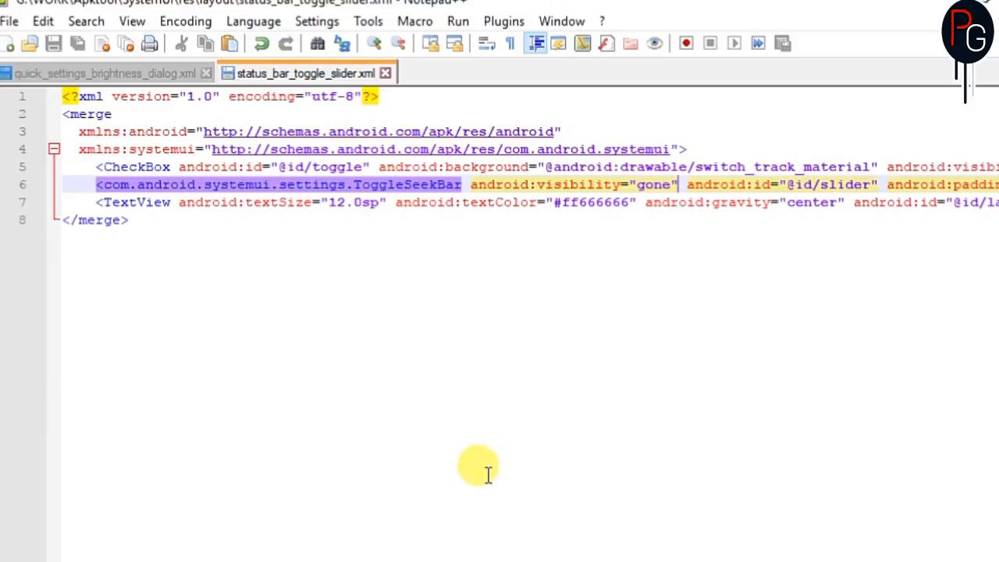
click(102, 73)
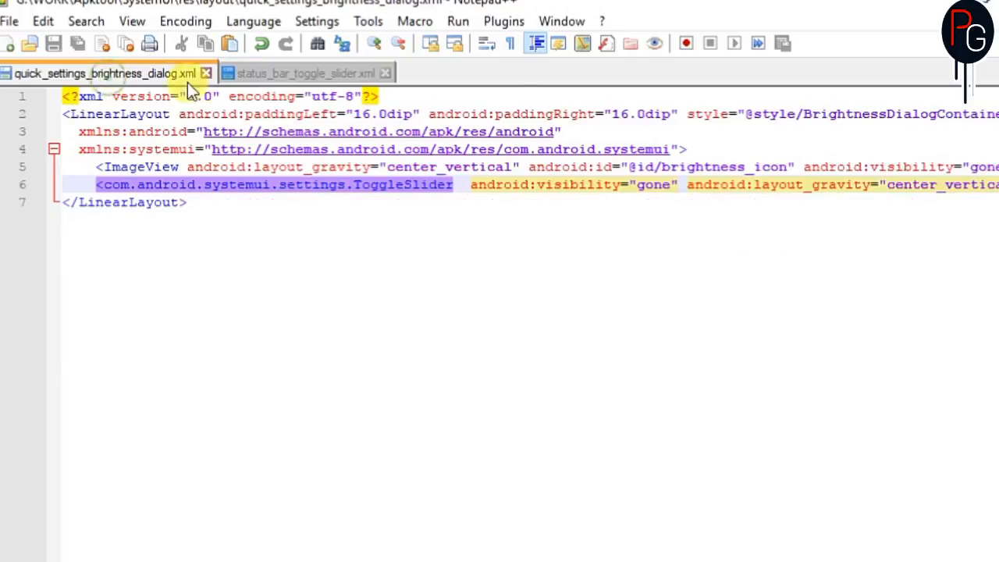
click(305, 73)
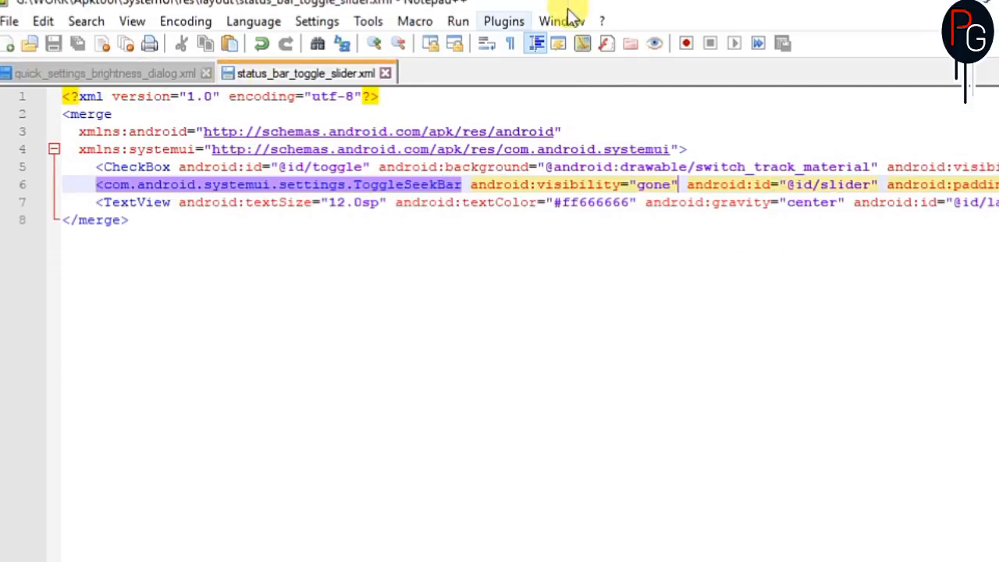